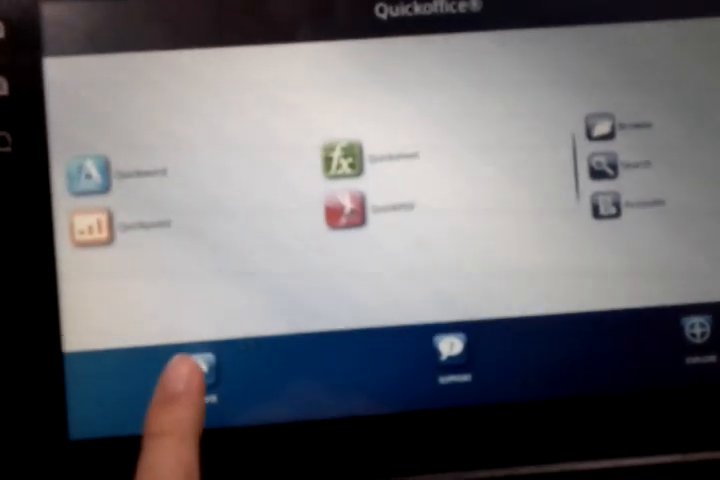
Run Quickoffice's update check from the home screen, confirming the app is up-to-date.
click(195, 370)
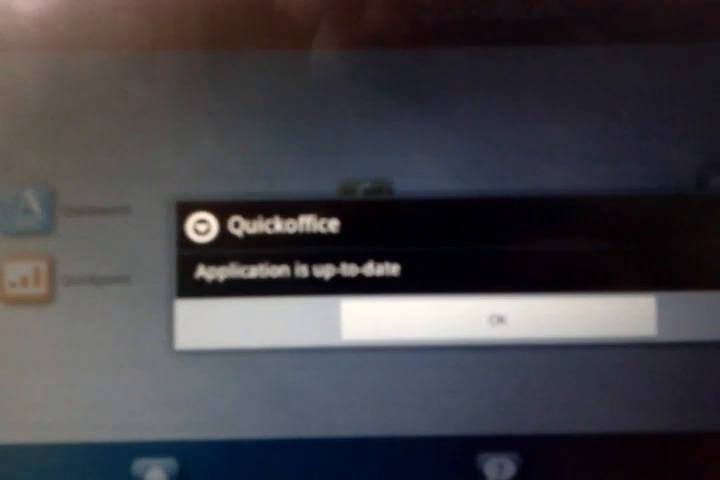